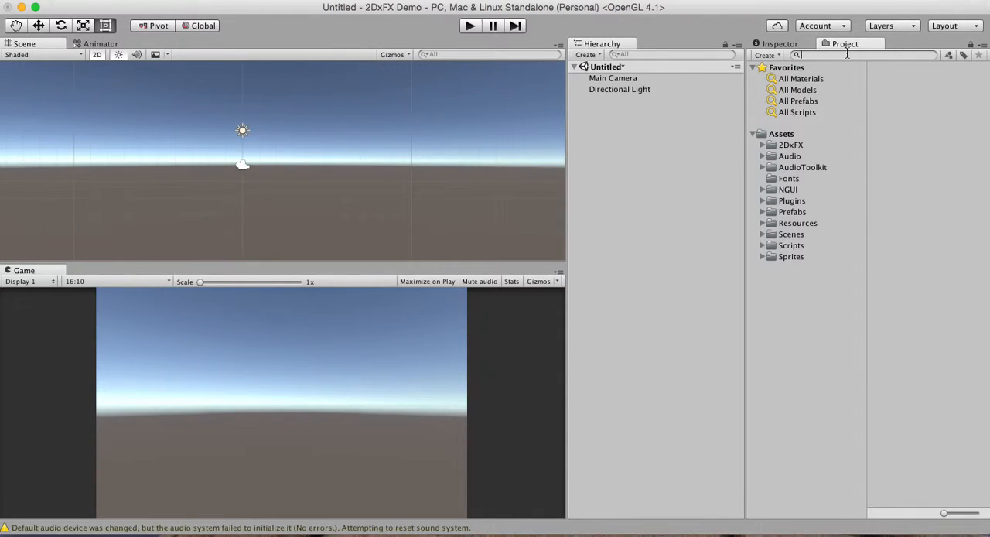
Drag the 'nerf effect pattern' sprite from Project into the scene and scale it up.
type("nerf")
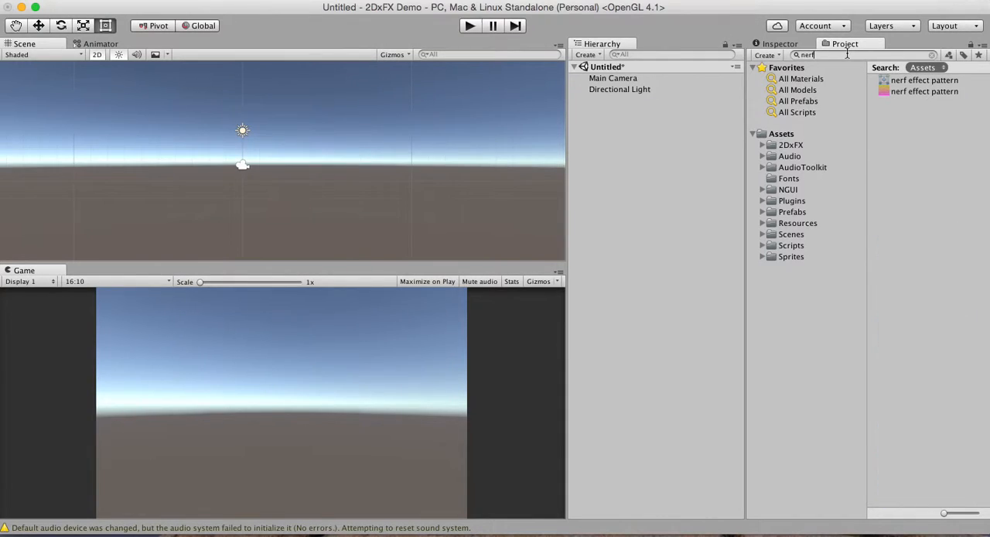
left_click(924, 79)
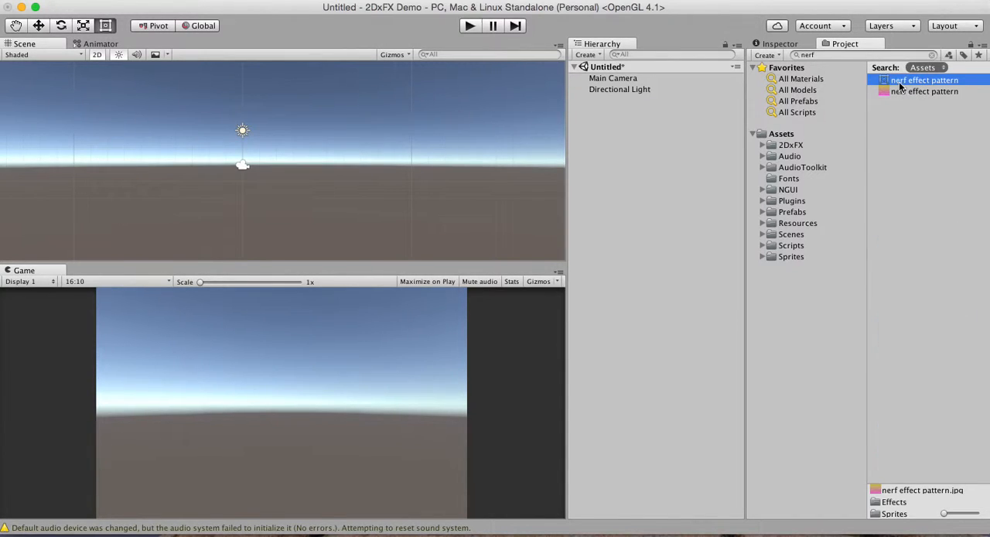
left_click_drag(923, 80, 677, 107)
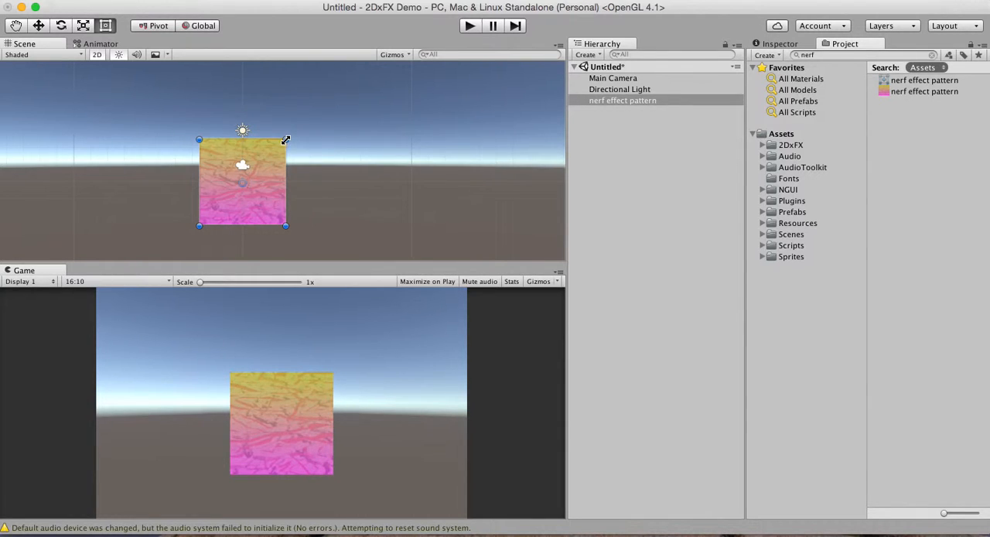
left_click_drag(285, 140, 331, 75)
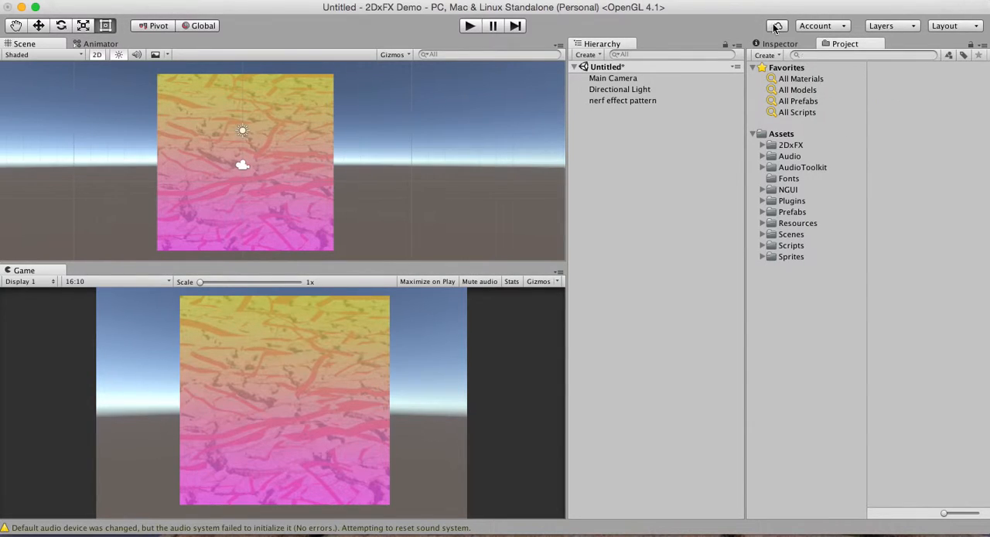
Add the 2DxFX Black Hole component to the nerf effect pattern sprite.
left_click(622, 100)
type("b")
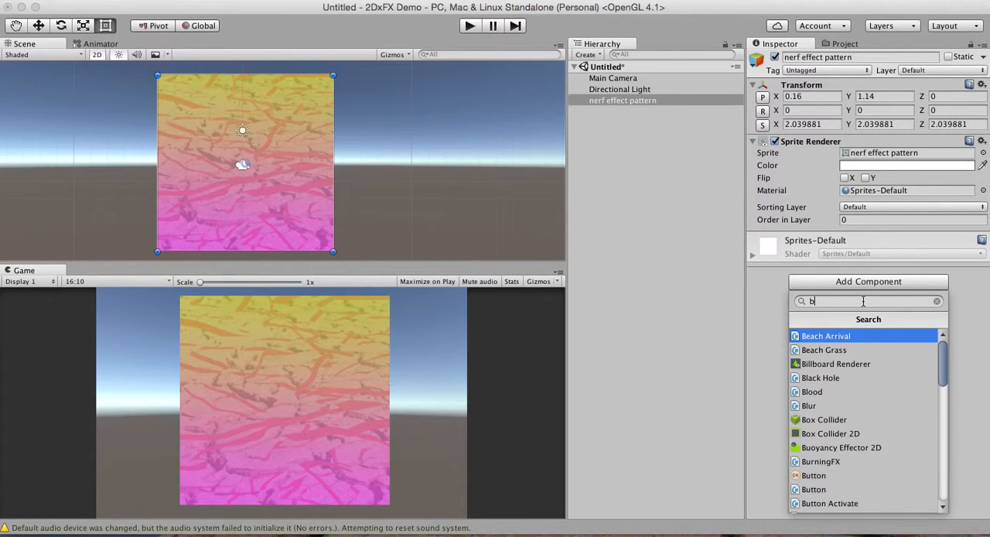
type("lack")
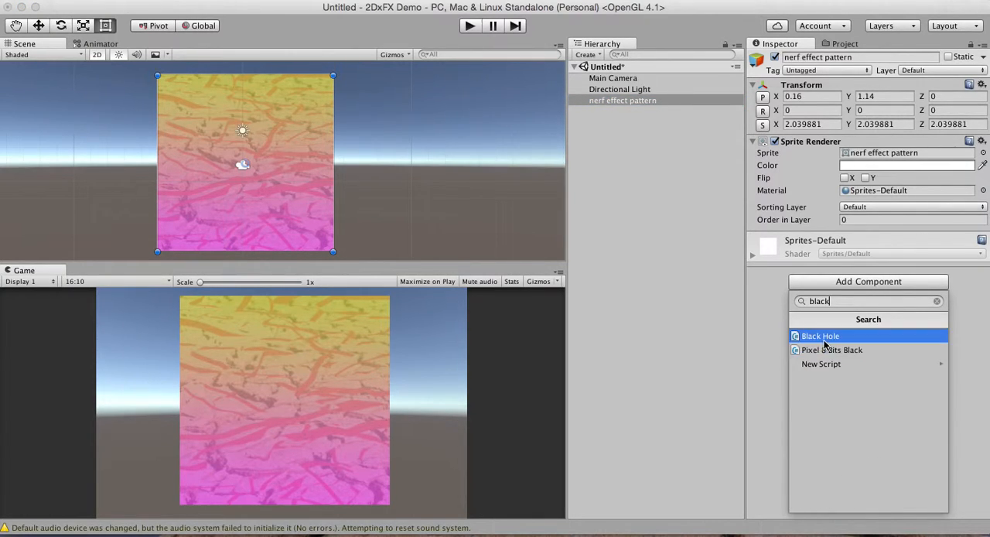
left_click(820, 335)
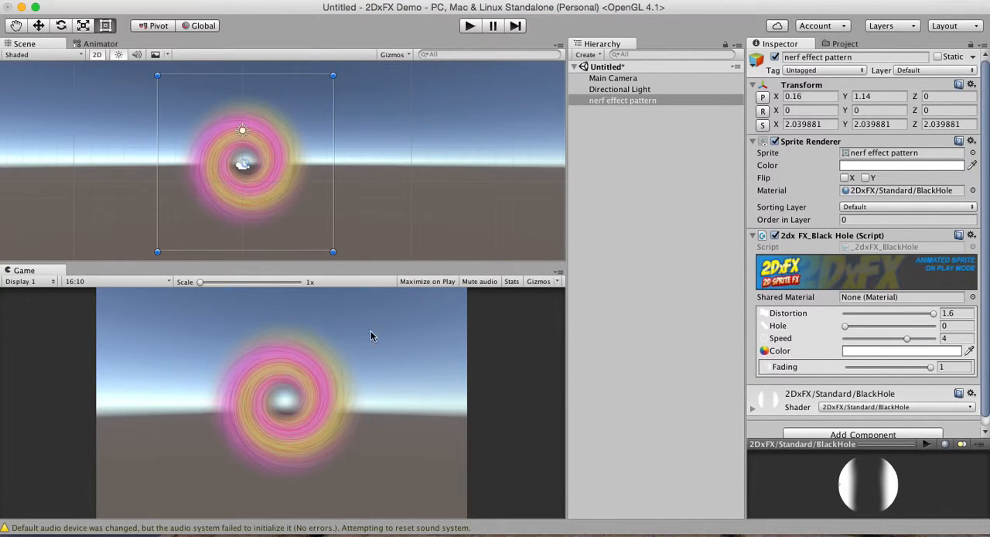
mouse_move(260, 394)
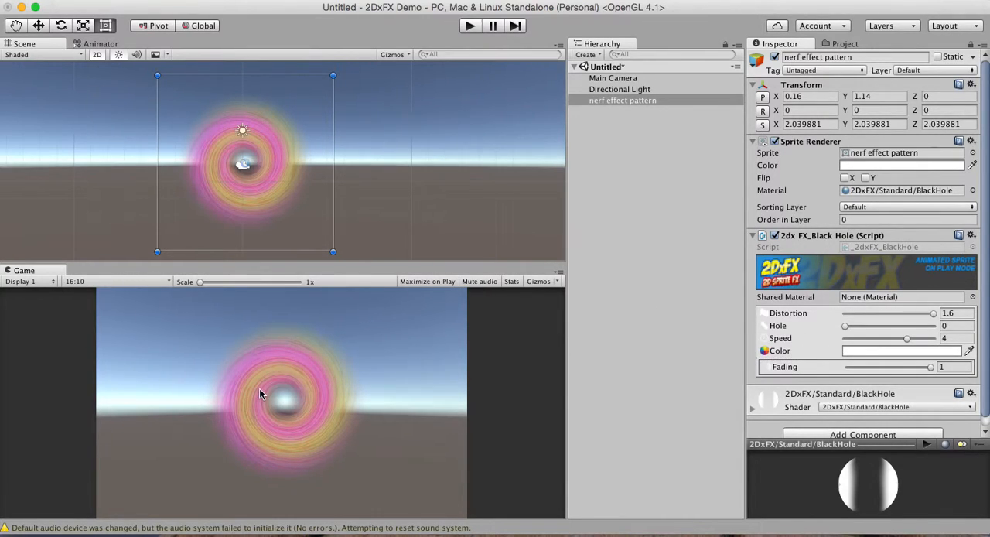
mouse_move(273, 376)
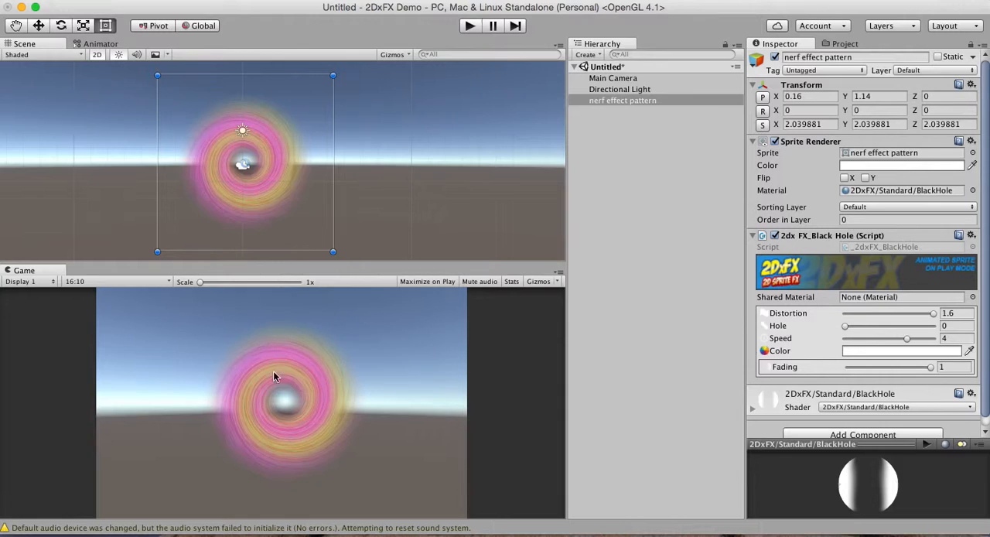
mouse_move(269, 383)
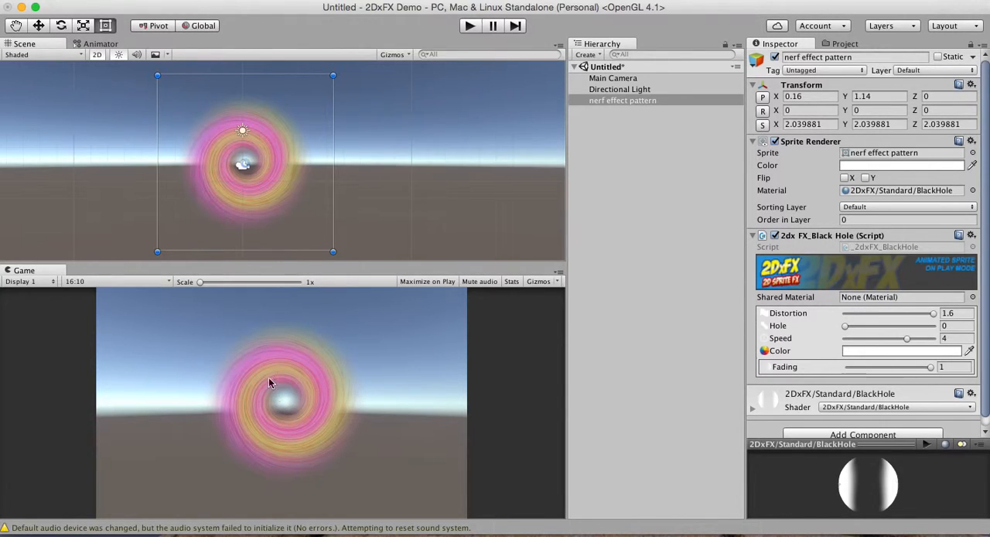
mouse_move(634, 108)
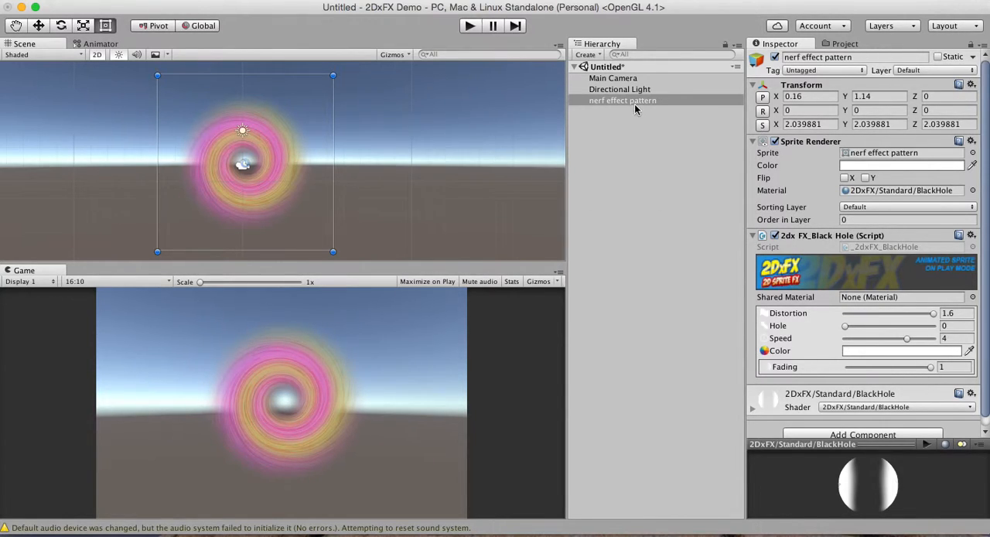
Set Main Camera Clear Flags to Solid Color with black background, then reselect the sprite.
left_click(613, 77)
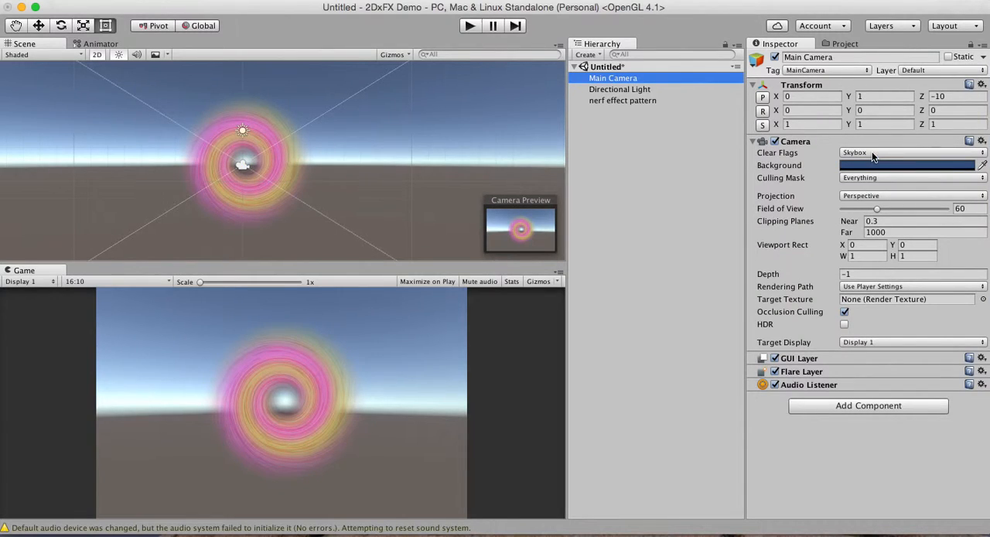
left_click(908, 153)
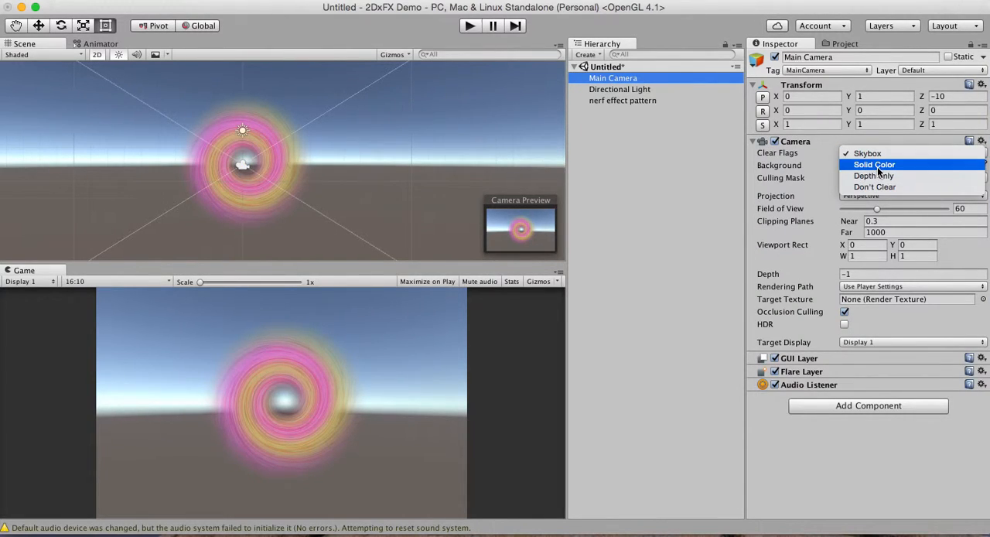
left_click(873, 164)
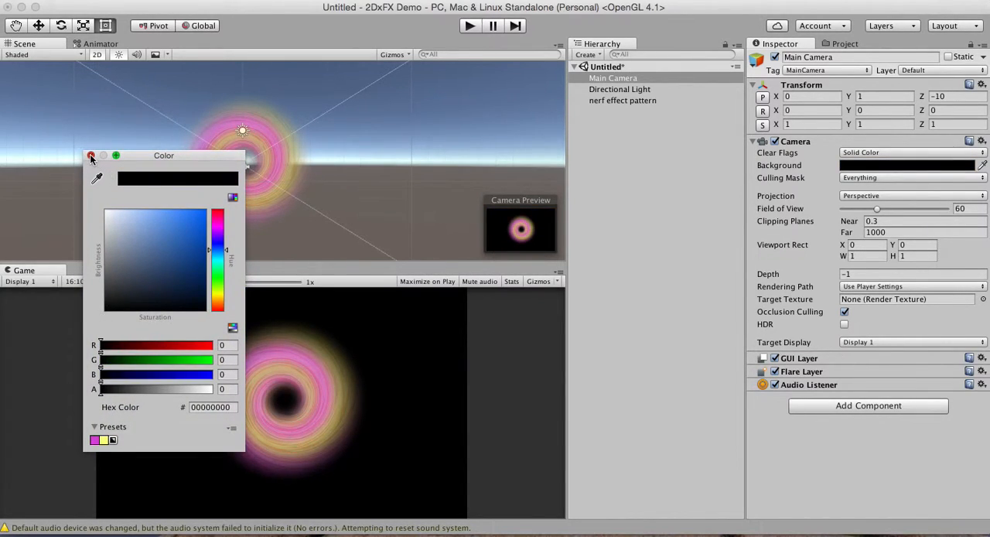
left_click(92, 156)
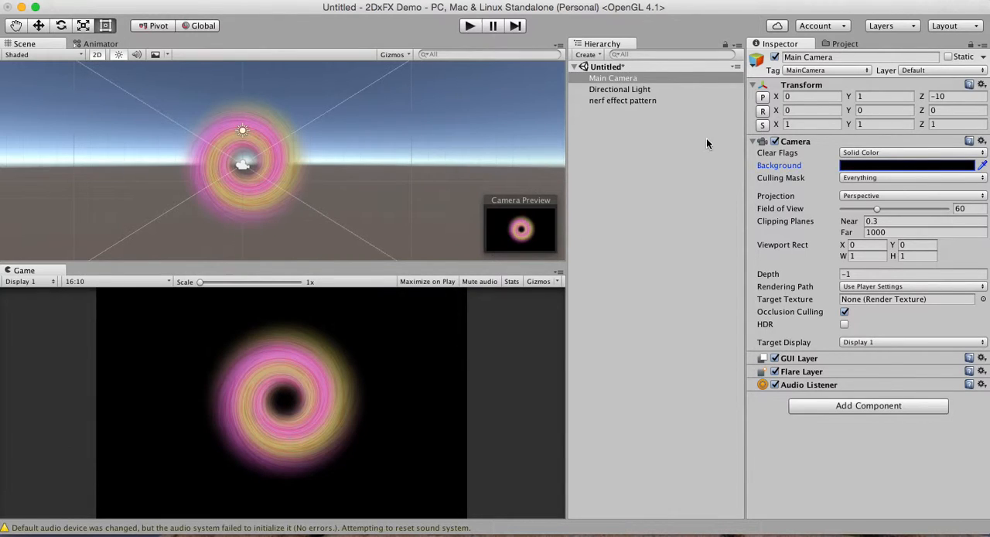
left_click(622, 100)
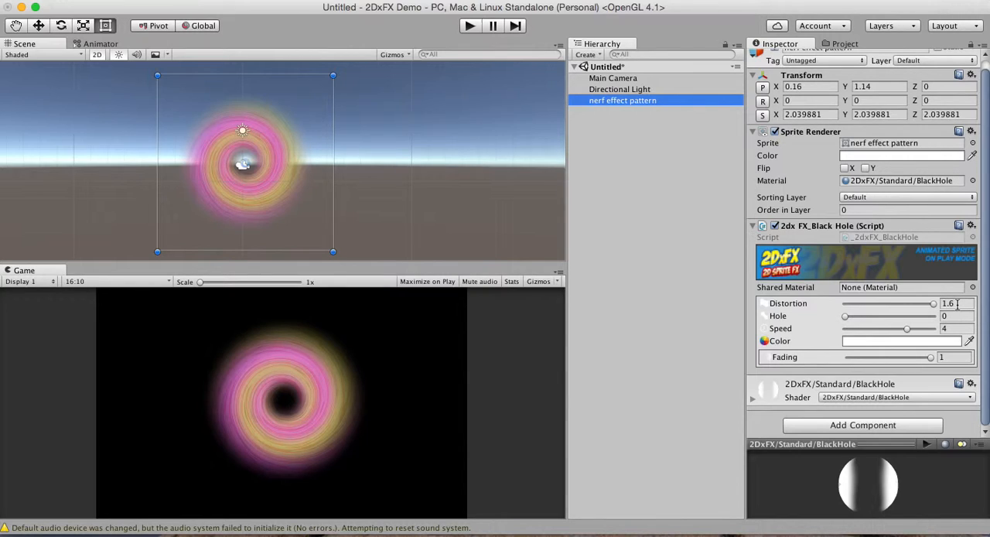
Lower the Black Hole distortion to roughly zero.
left_click_drag(932, 304, 919, 303)
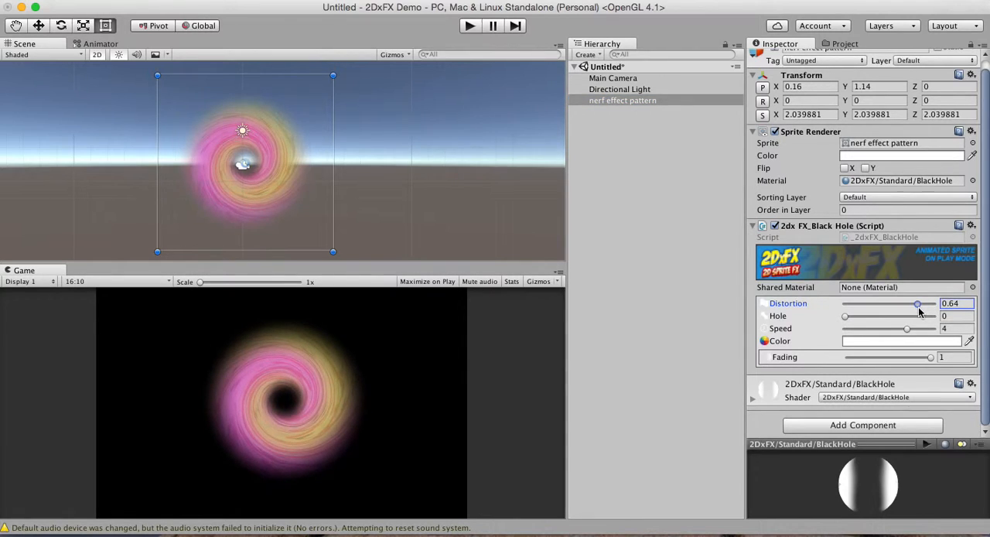
left_click_drag(917, 303, 888, 303)
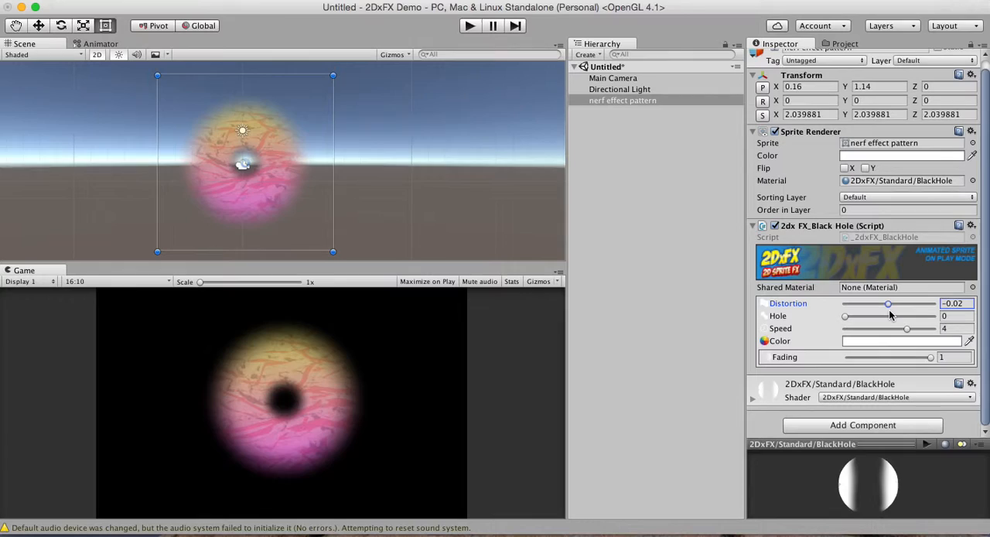
left_click_drag(888, 303, 889, 303)
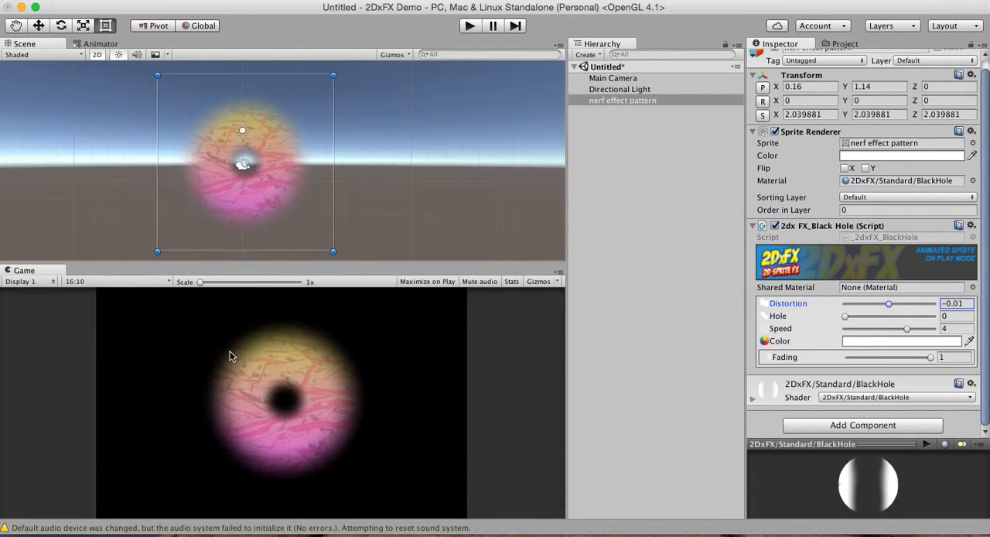
mouse_move(164, 108)
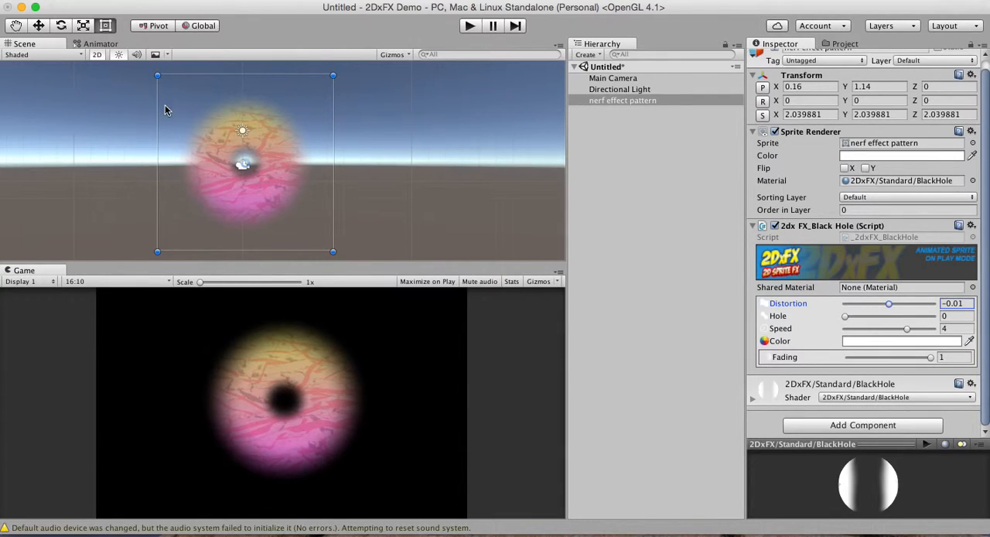
mouse_move(309, 150)
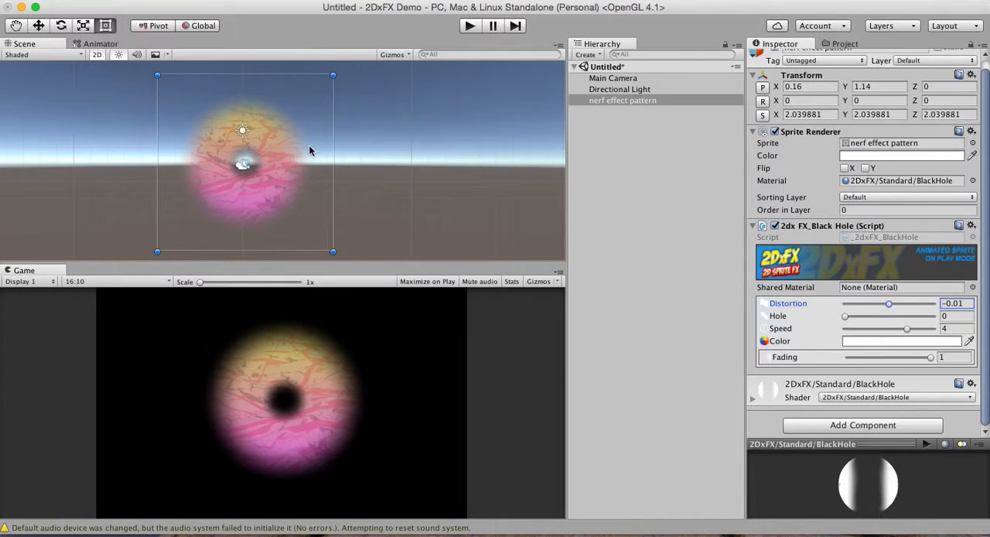
mouse_move(240, 201)
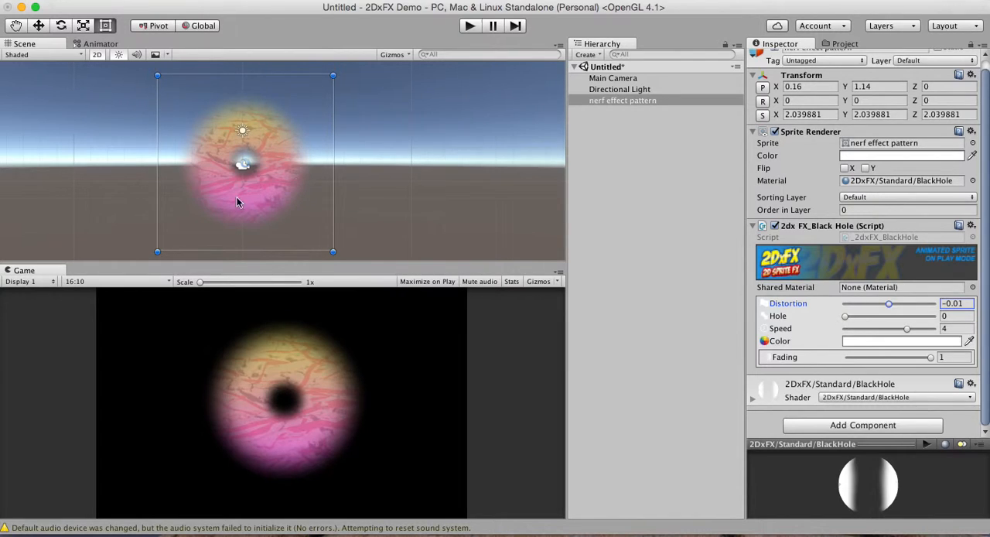
mouse_move(733, 129)
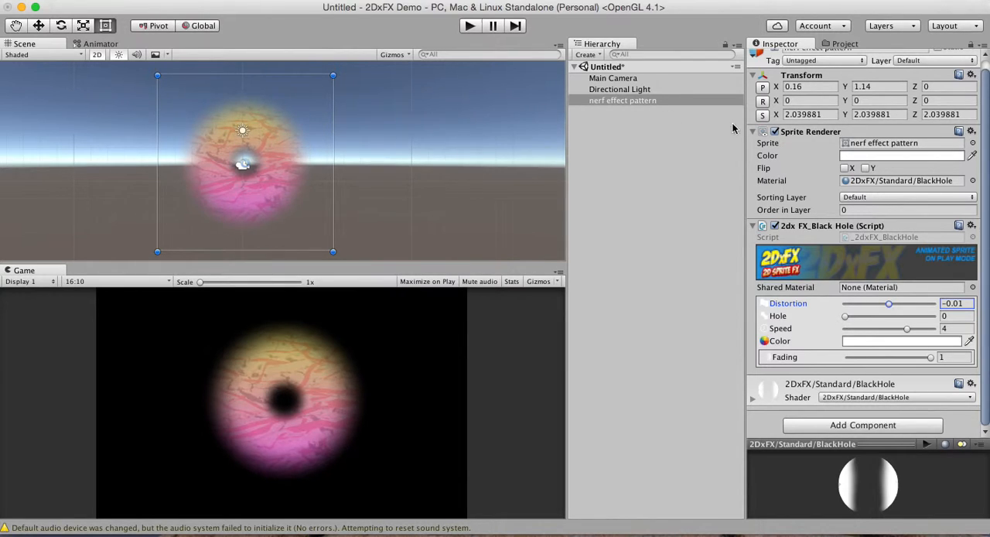
mouse_move(861, 315)
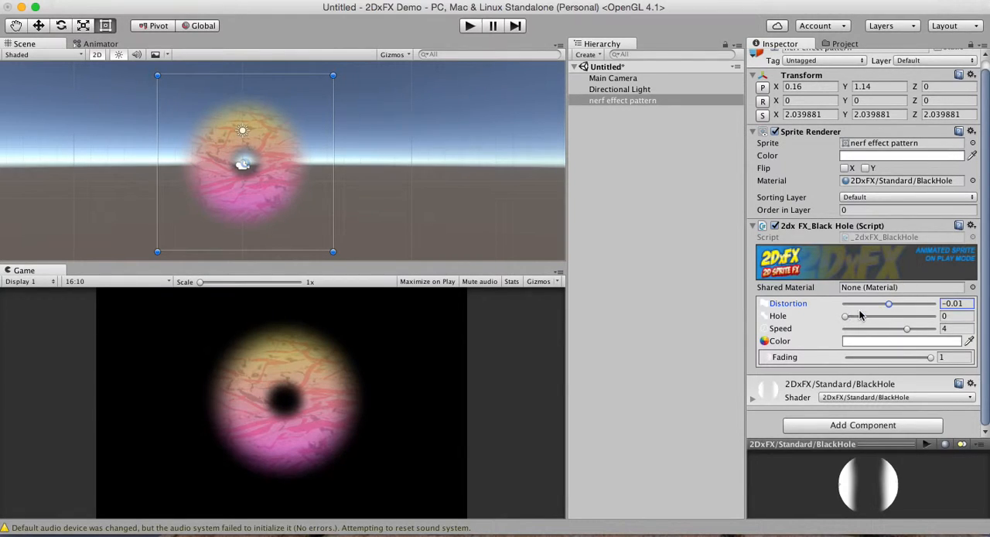
Try several Hole sizes, from thin ring to narrower, then return Hole to 0.
left_click_drag(845, 315, 853, 316)
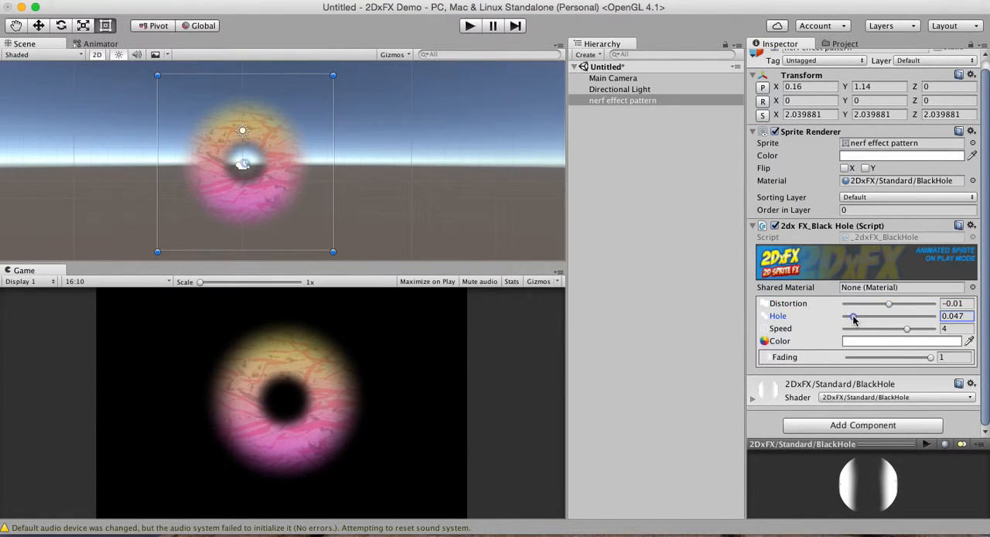
left_click_drag(853, 315, 895, 316)
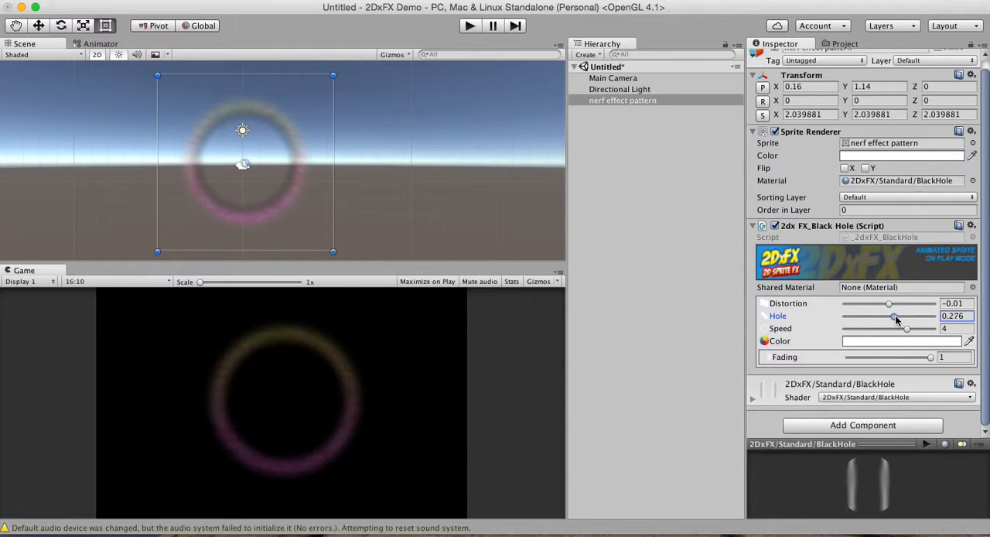
left_click_drag(892, 315, 881, 315)
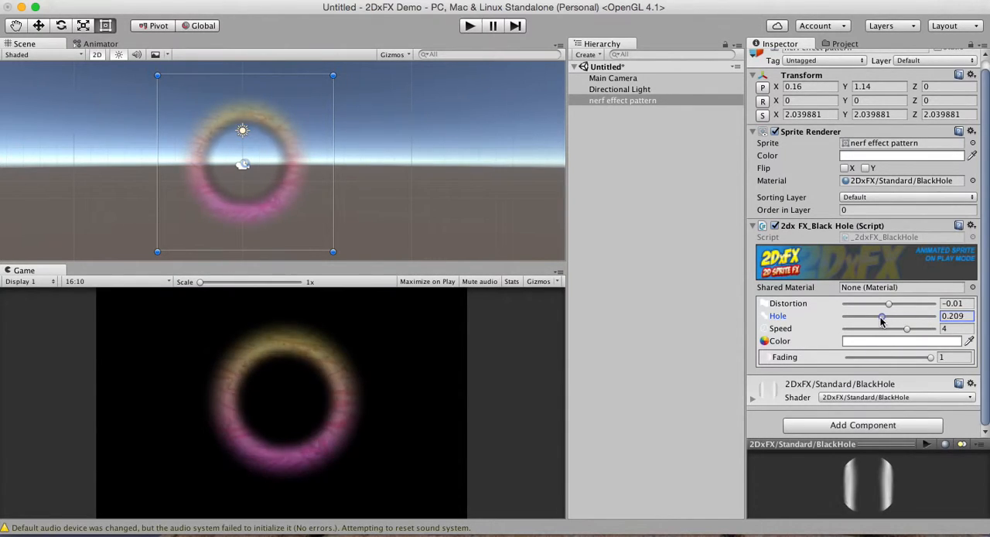
left_click_drag(882, 315, 844, 315)
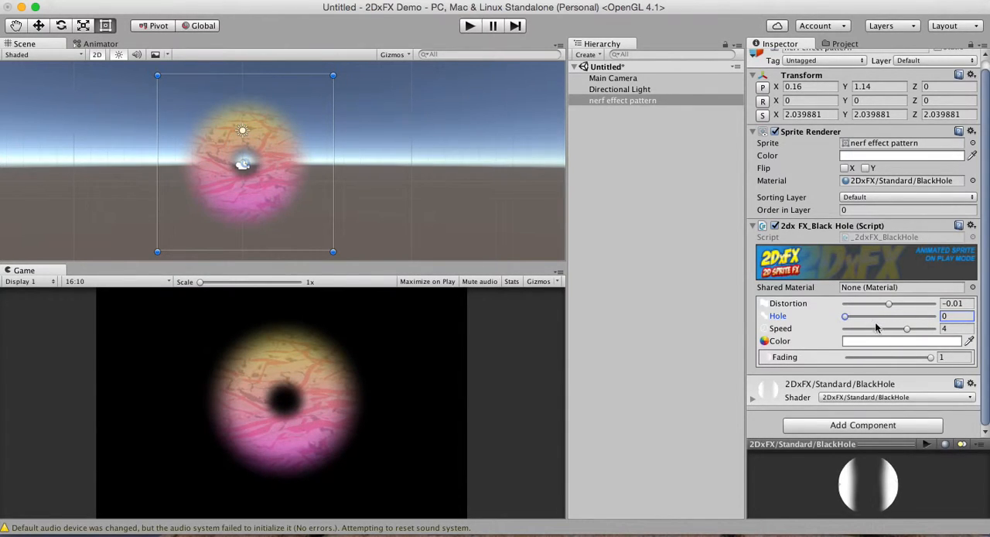
Drag Distortion to strong negative values, around -0.61, for a tight spiral.
left_click_drag(889, 303, 881, 303)
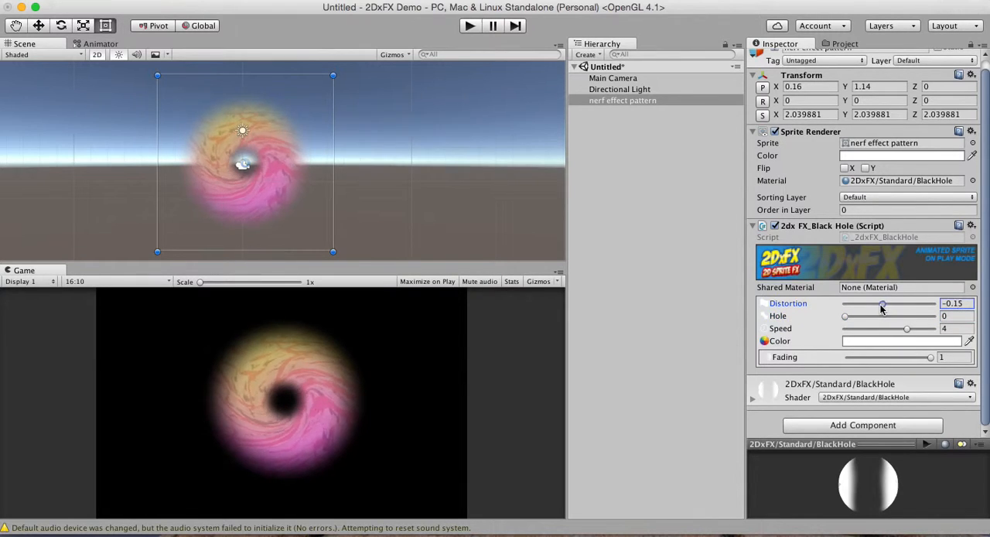
left_click_drag(882, 303, 862, 303)
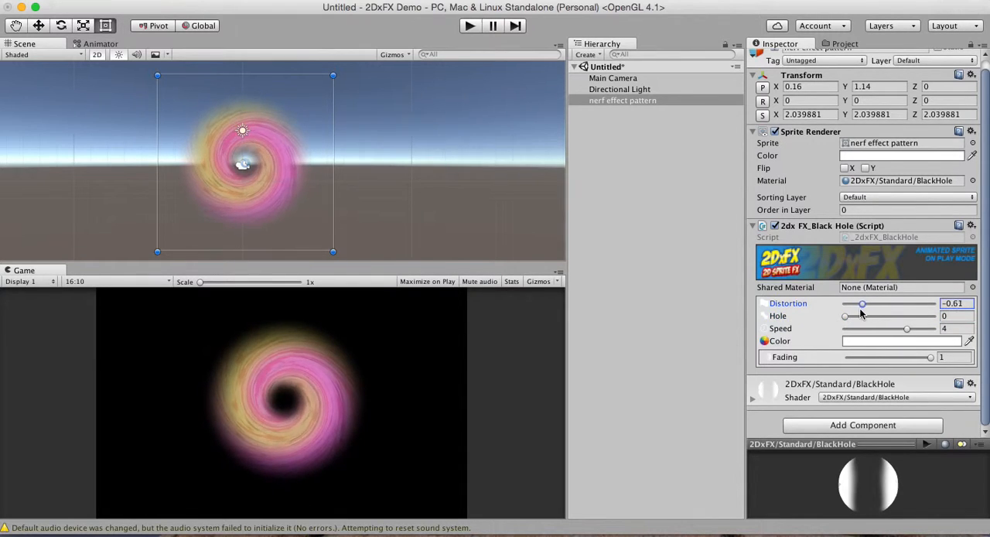
left_click_drag(862, 303, 865, 303)
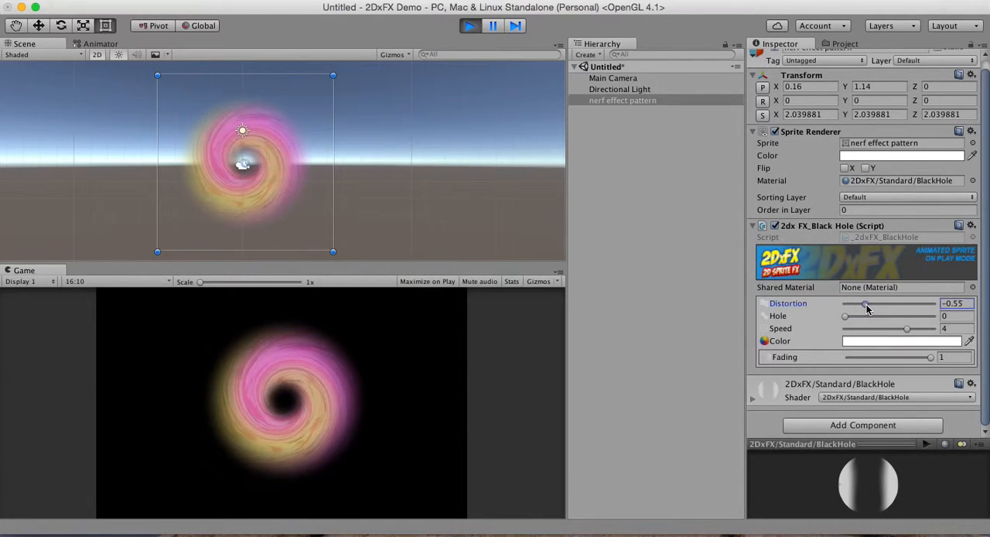
Push the Distortion slider to about -0.9 while in play mode.
left_click_drag(865, 307, 850, 307)
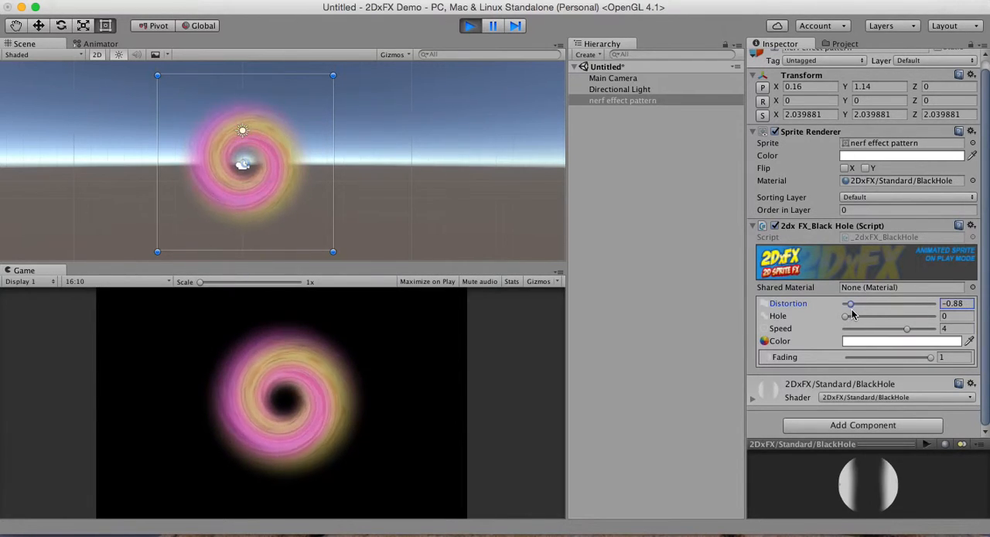
left_click_drag(850, 303, 848, 303)
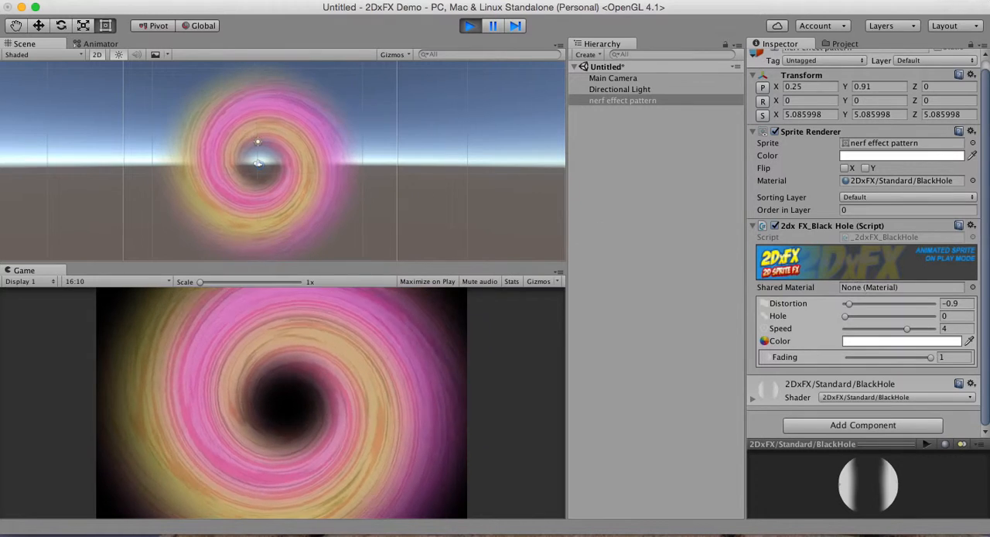
Lower the Black Hole Fading from 1 to about 0.31.
left_click_drag(932, 356, 920, 357)
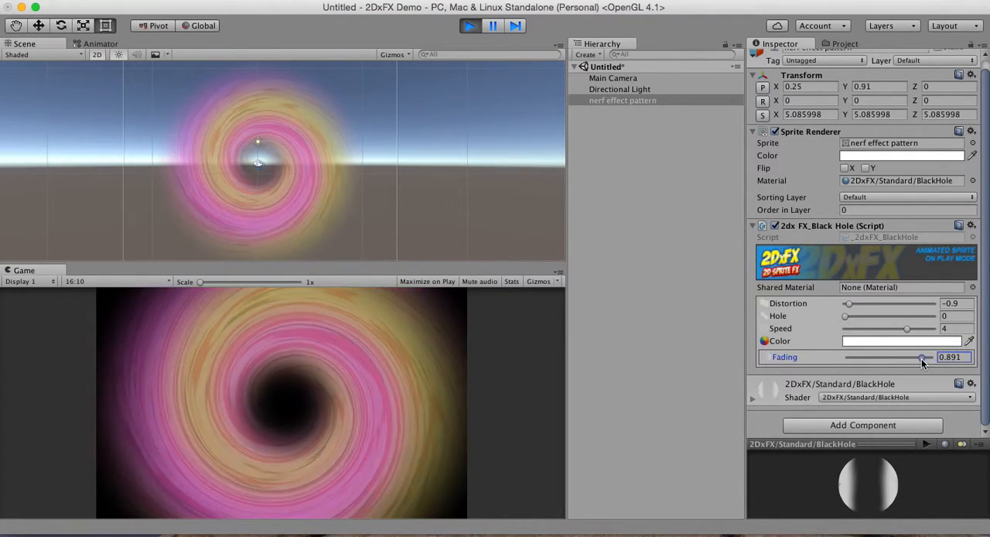
left_click_drag(920, 357, 874, 357)
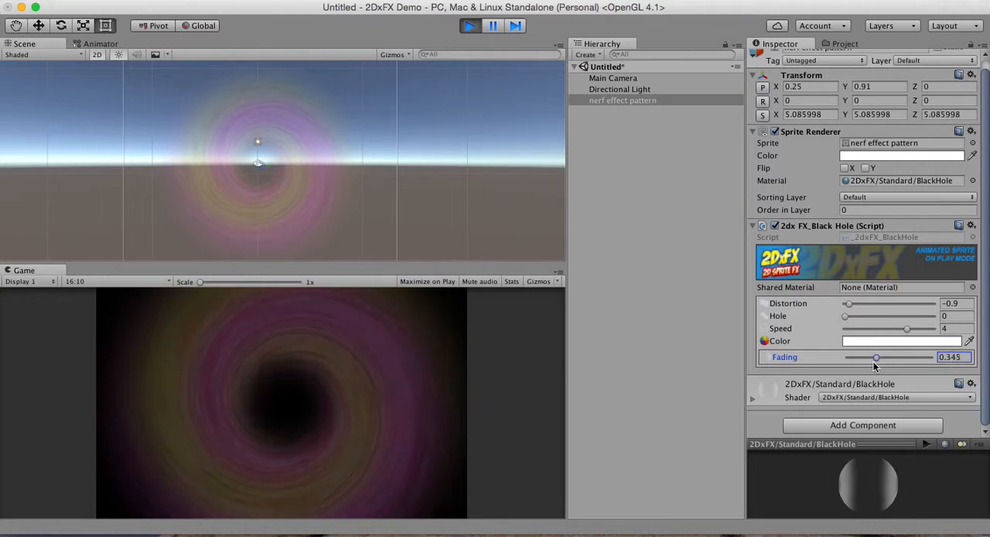
left_click_drag(874, 356, 860, 356)
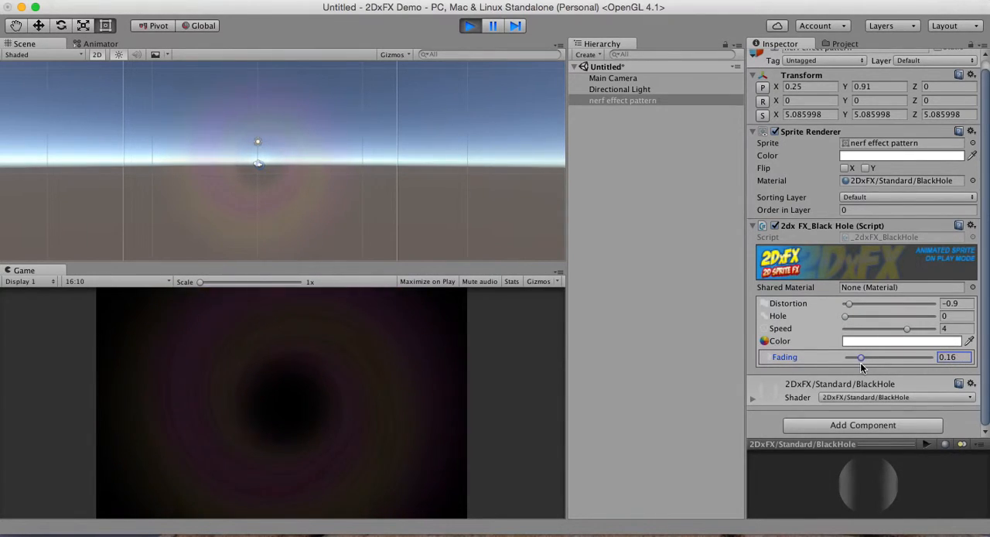
left_click_drag(859, 357, 863, 356)
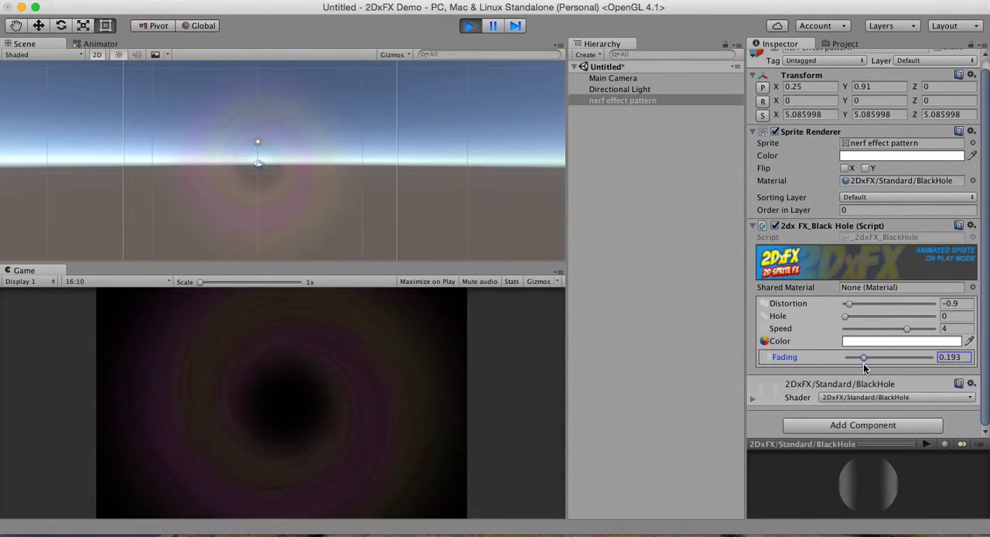
left_click_drag(863, 357, 872, 357)
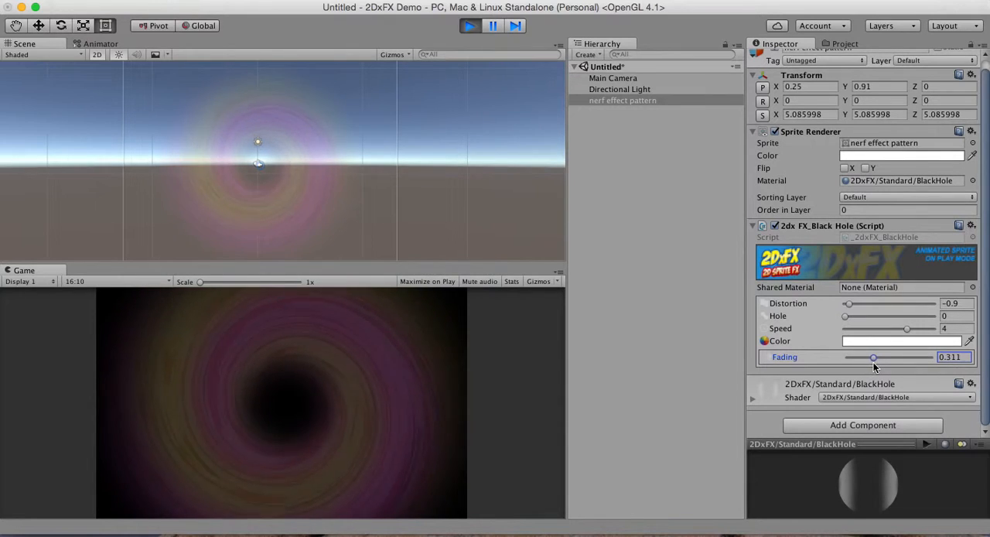
In the Color window, try pink and red tints, then shift the hue to purple.
left_click(900, 340)
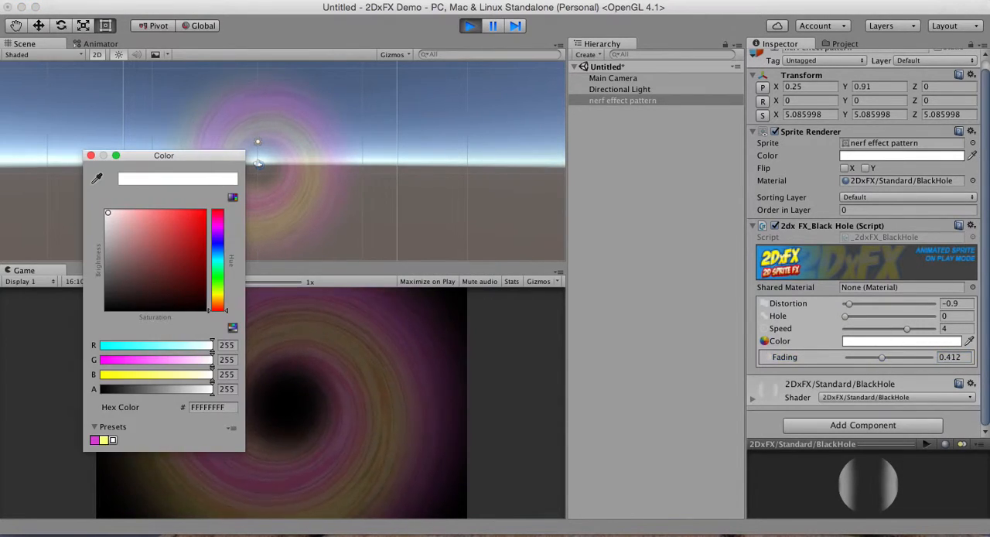
left_click_drag(163, 155, 577, 312)
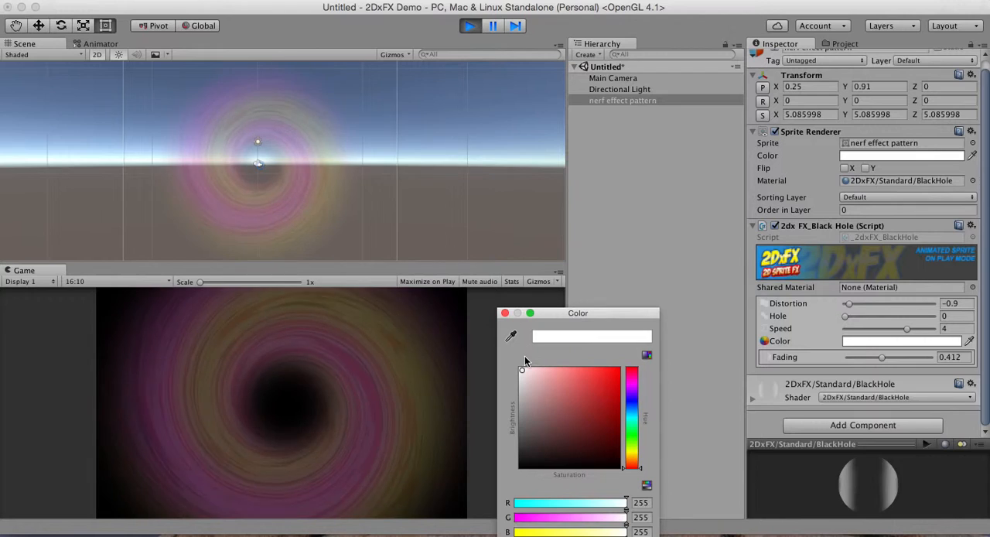
left_click(532, 381)
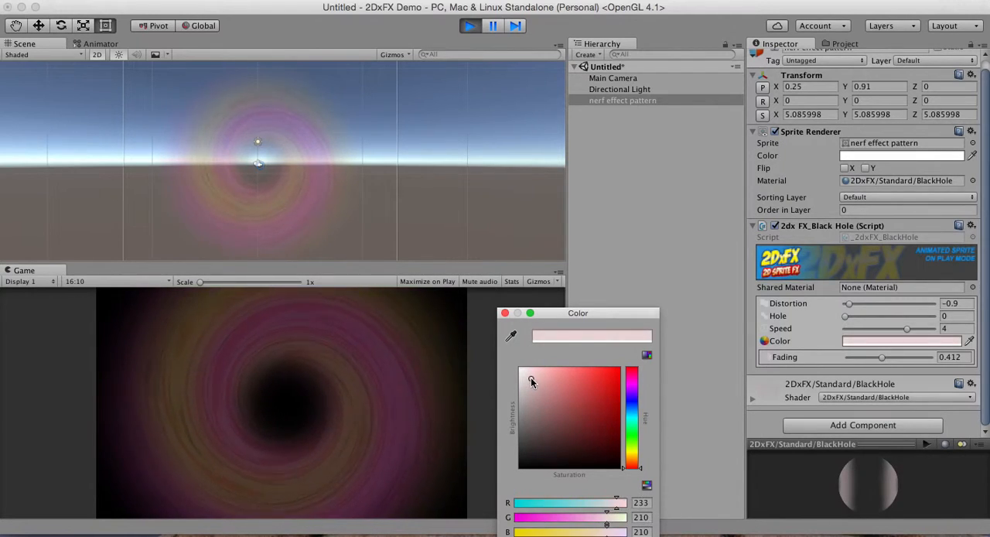
left_click(545, 386)
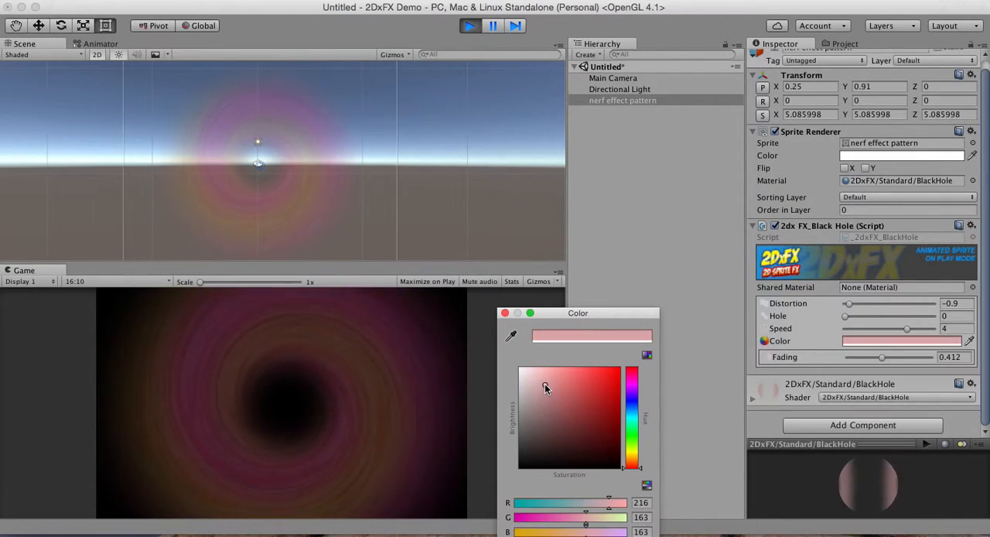
left_click(562, 387)
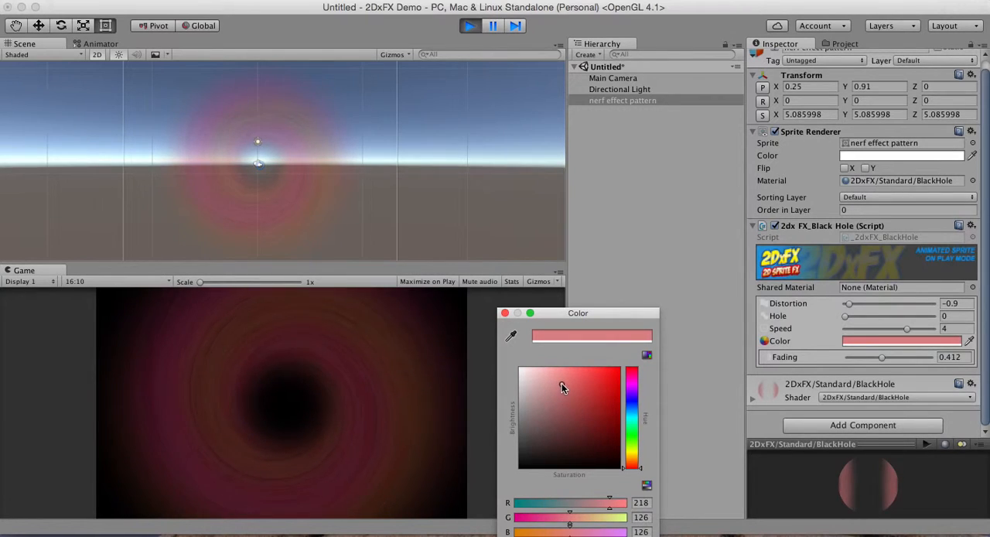
left_click(570, 385)
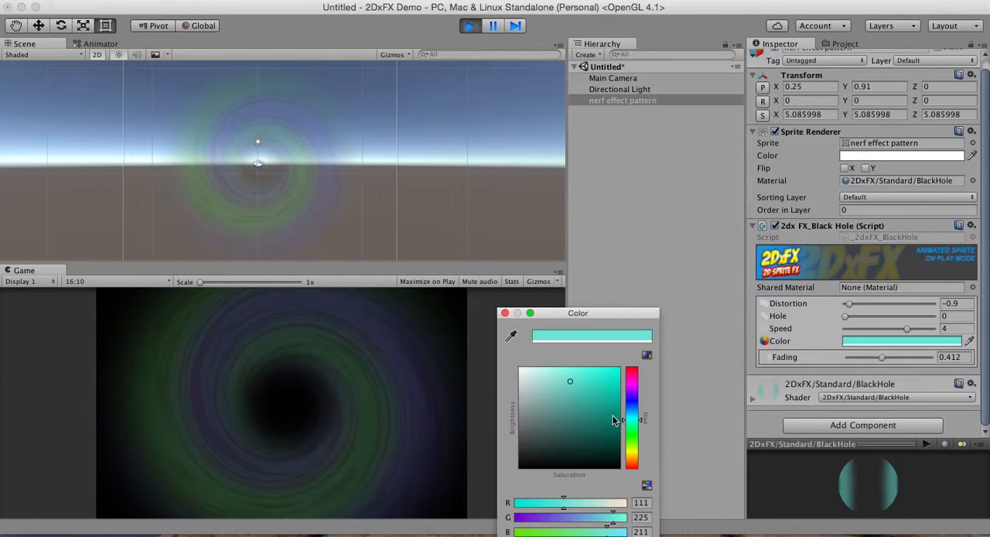
left_click_drag(570, 380, 575, 391)
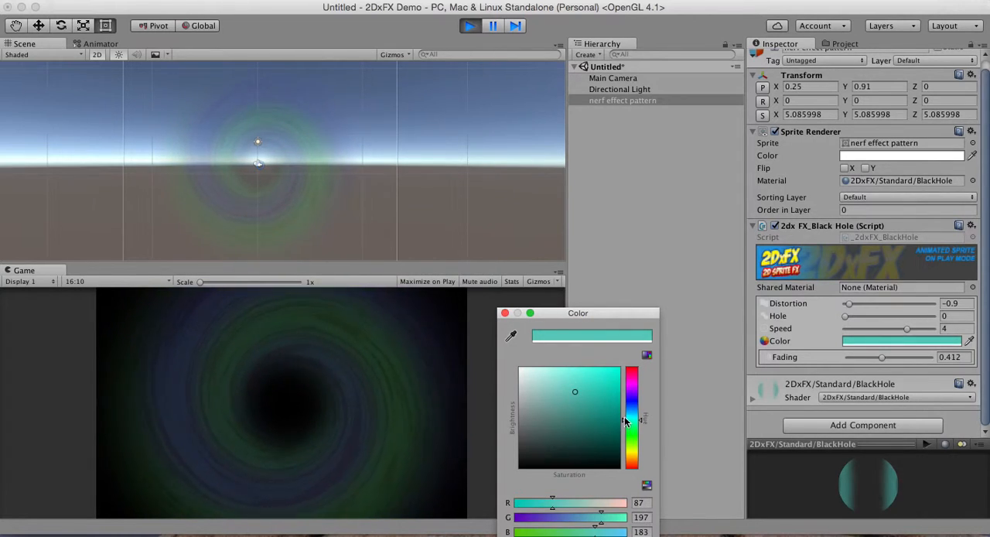
left_click_drag(630, 421, 633, 404)
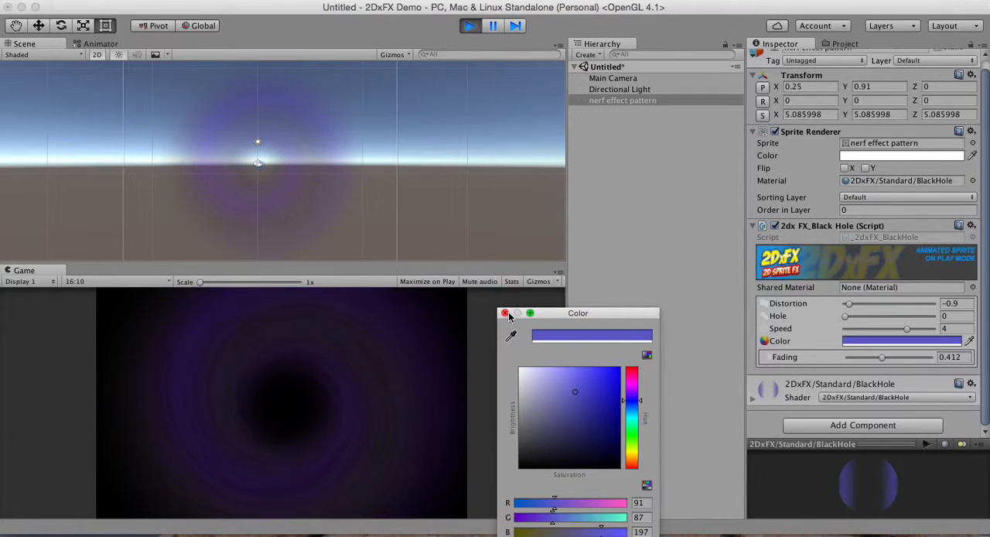
Close the Color window and slightly adjust the Fading slider.
left_click(505, 313)
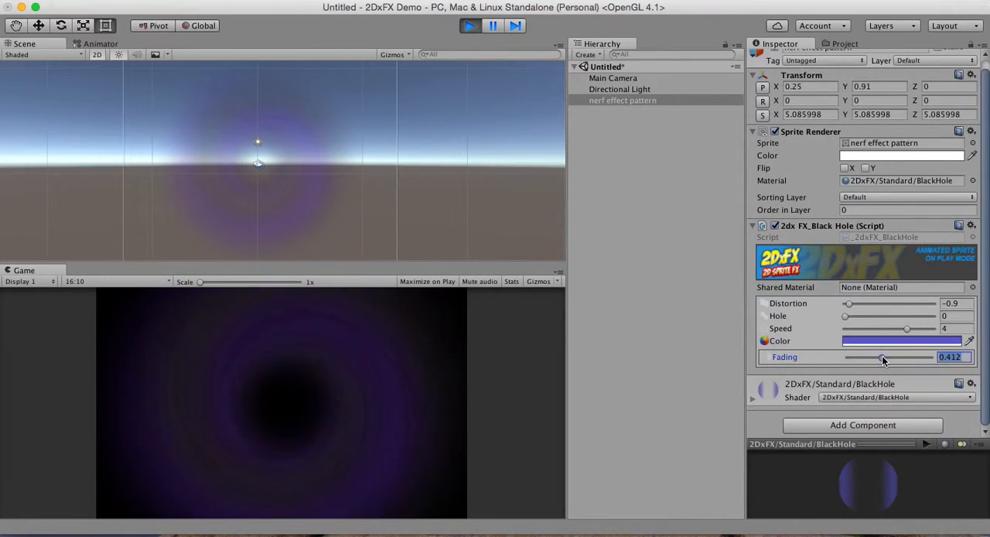
left_click_drag(882, 357, 875, 356)
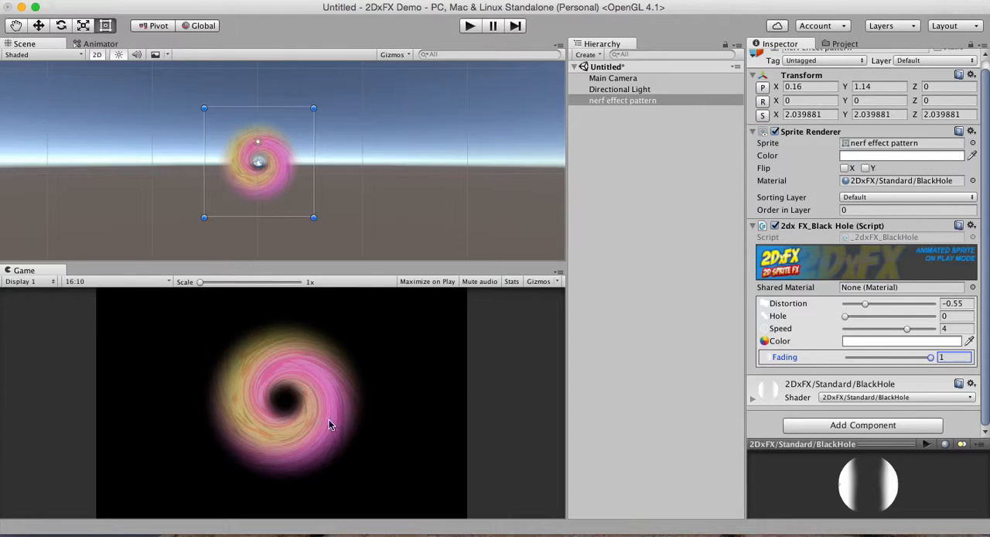
mouse_move(437, 323)
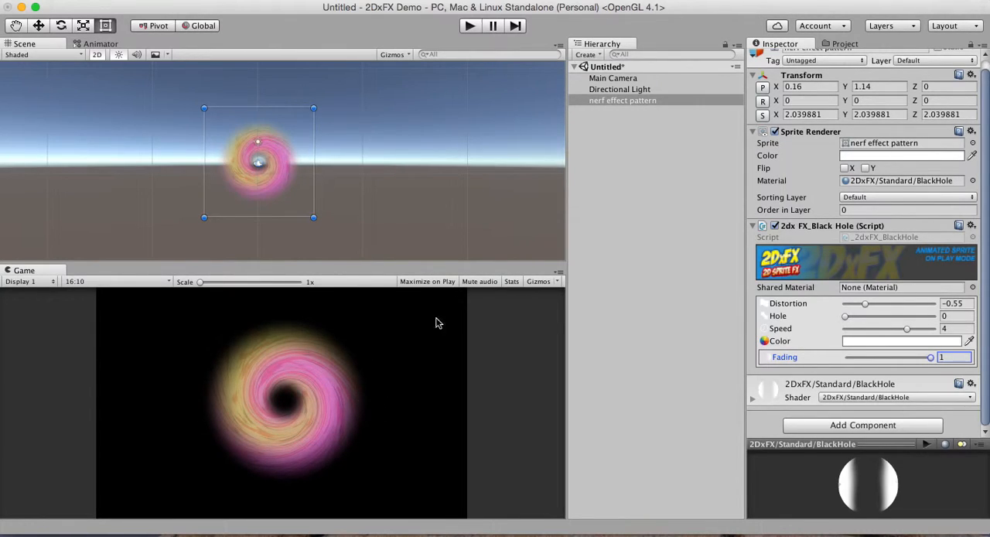